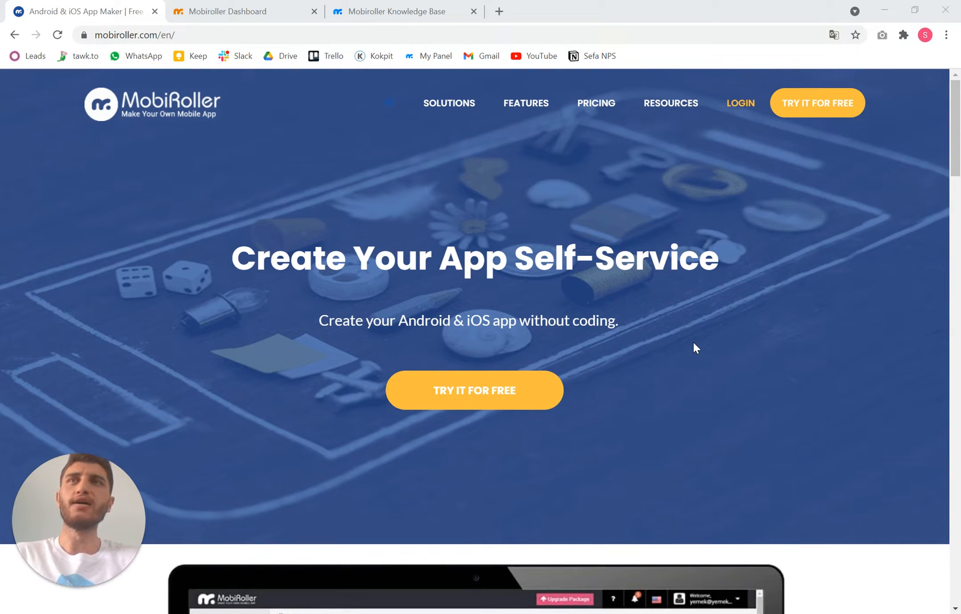
mouse_move(420, 186)
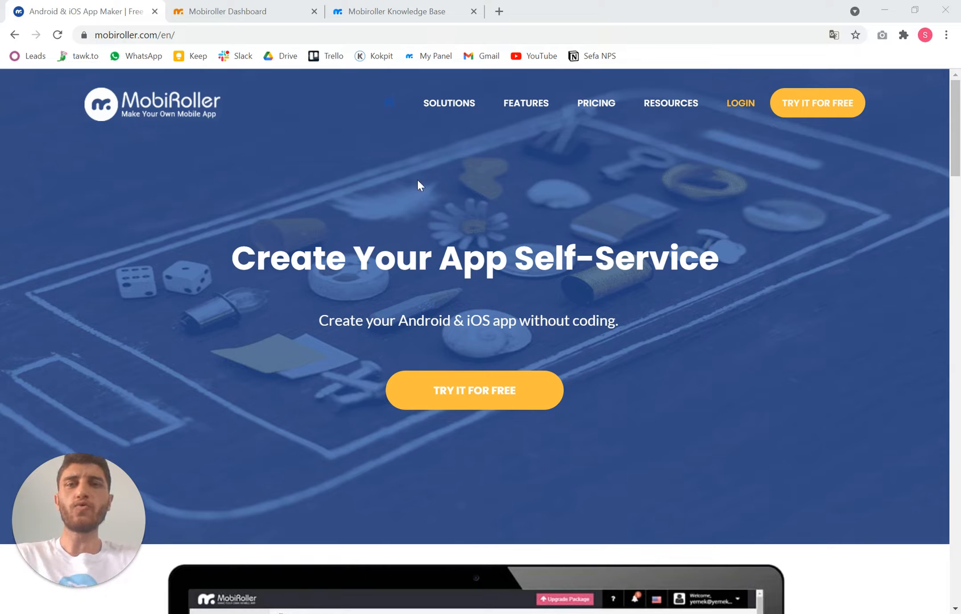
mouse_move(446, 170)
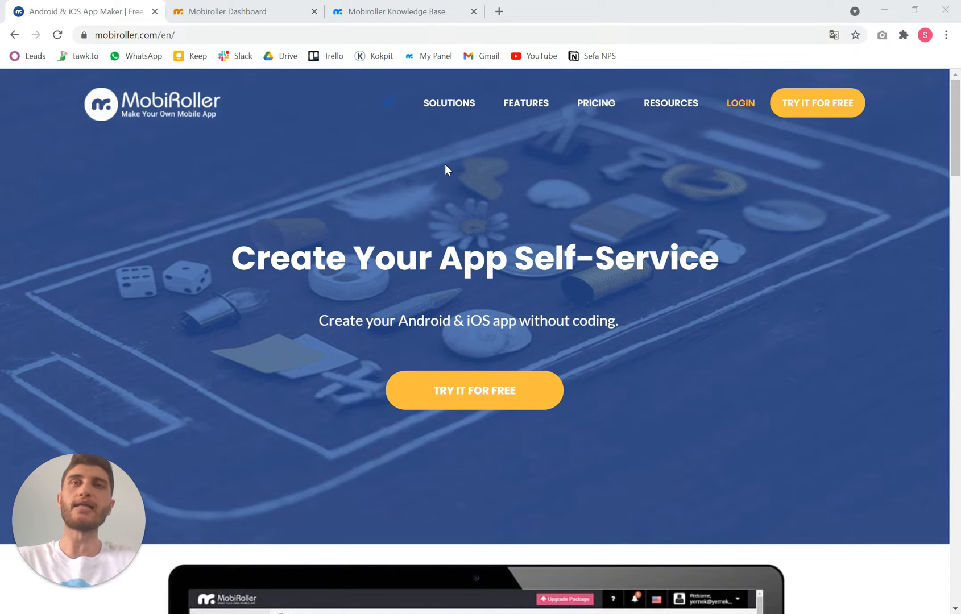
mouse_move(136, 56)
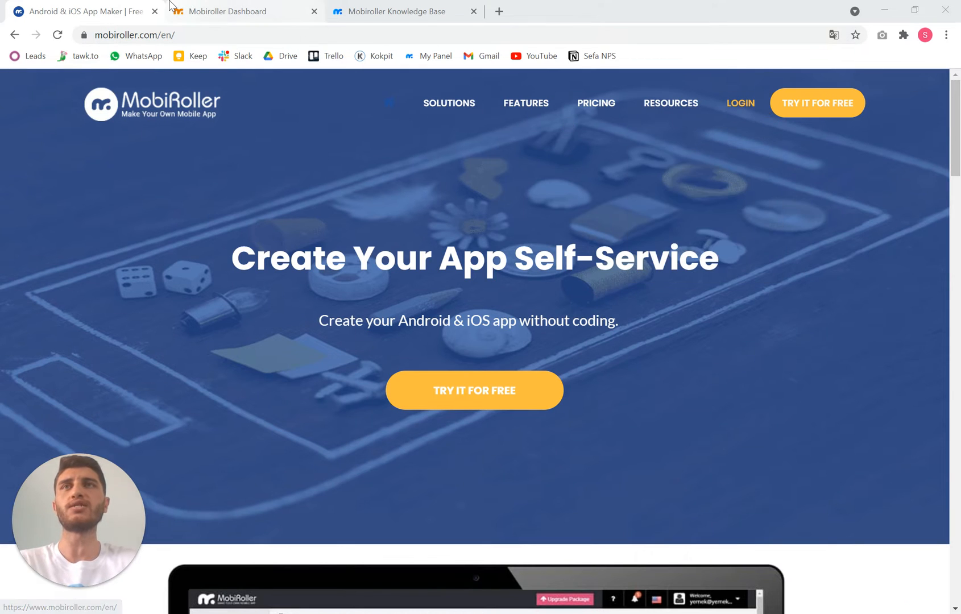
Switch to the MobiRoller dashboard tab and open the WebView app from the apps list
left_click(243, 10)
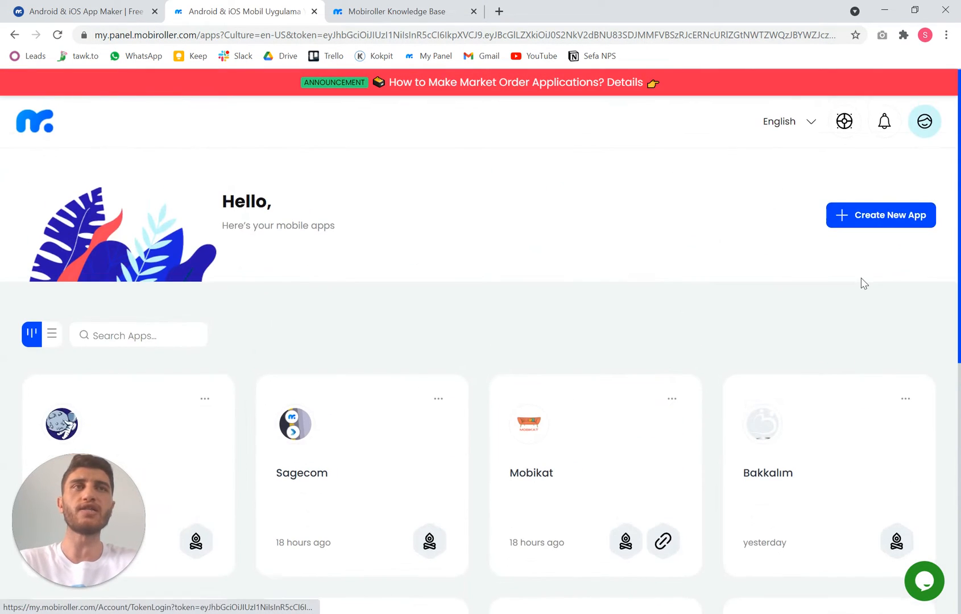
scroll("down", 3)
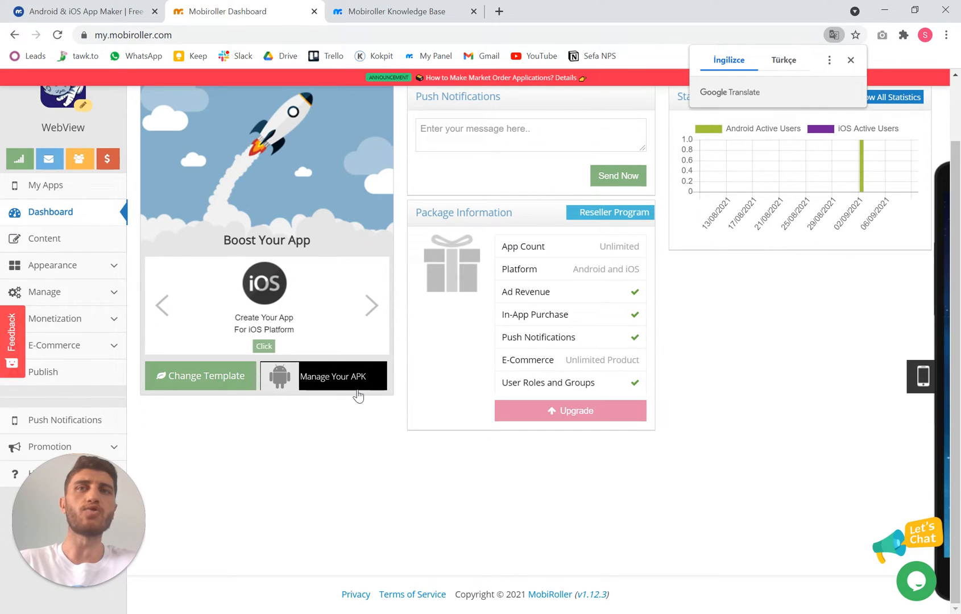
mouse_move(467, 469)
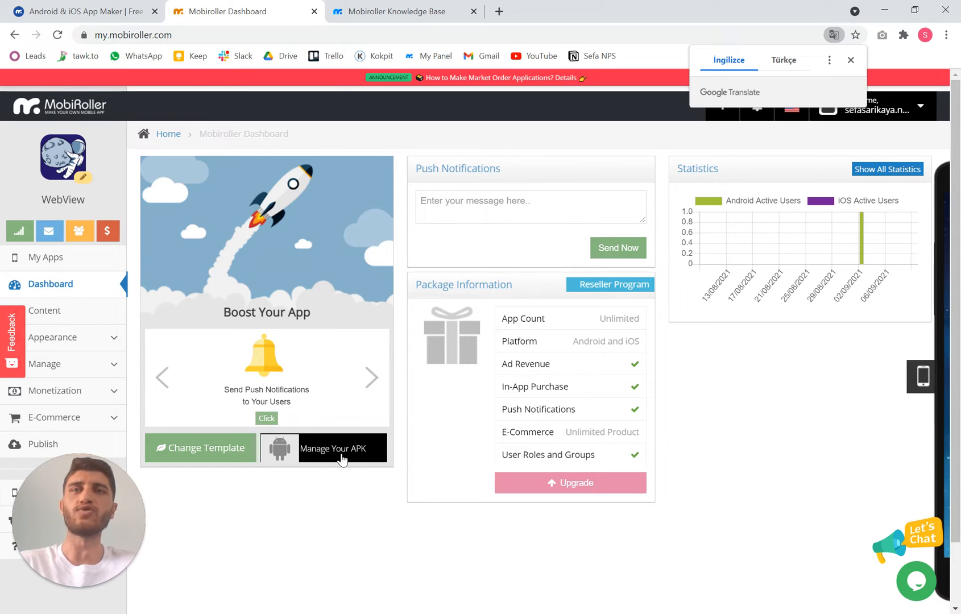
left_click(342, 448)
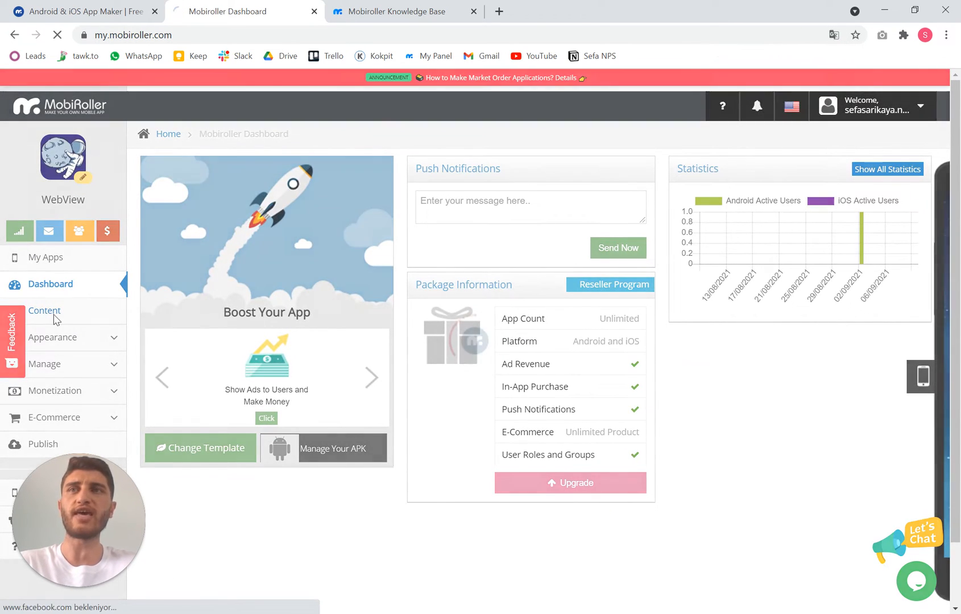
Open the MobiRoller web module under Content and save its title and mobiroller.com/en/ link
left_click(45, 310)
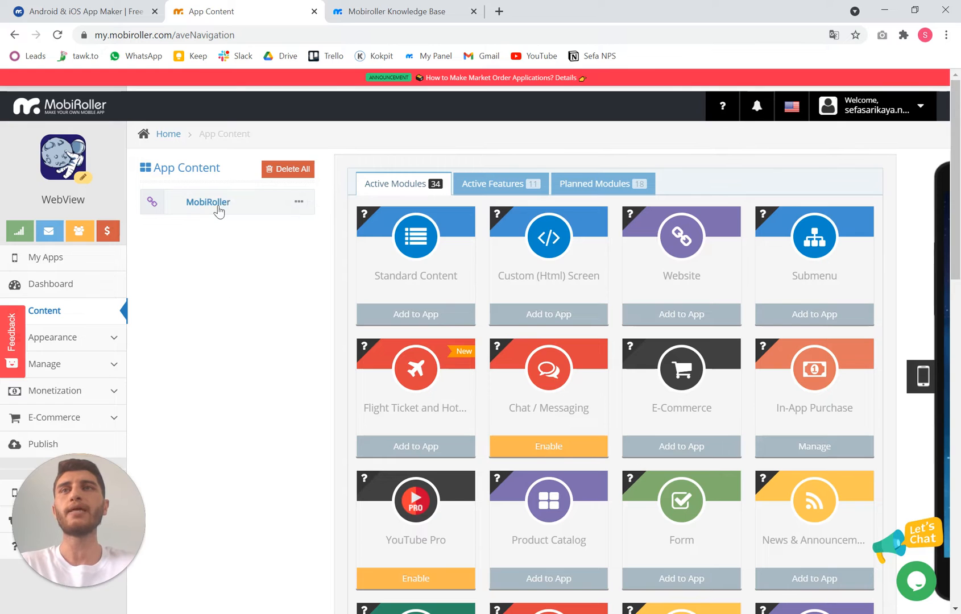
left_click(207, 203)
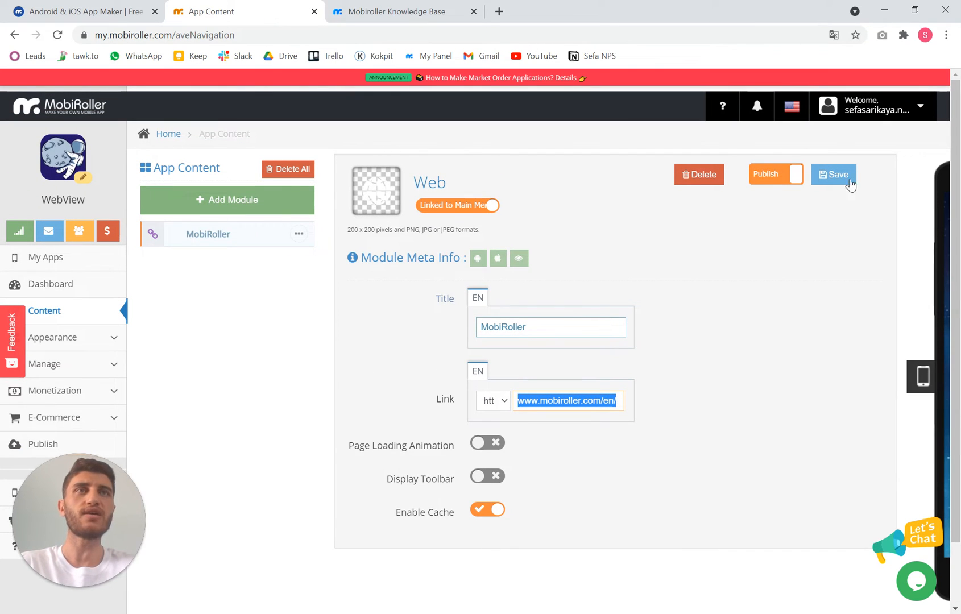
left_click(833, 174)
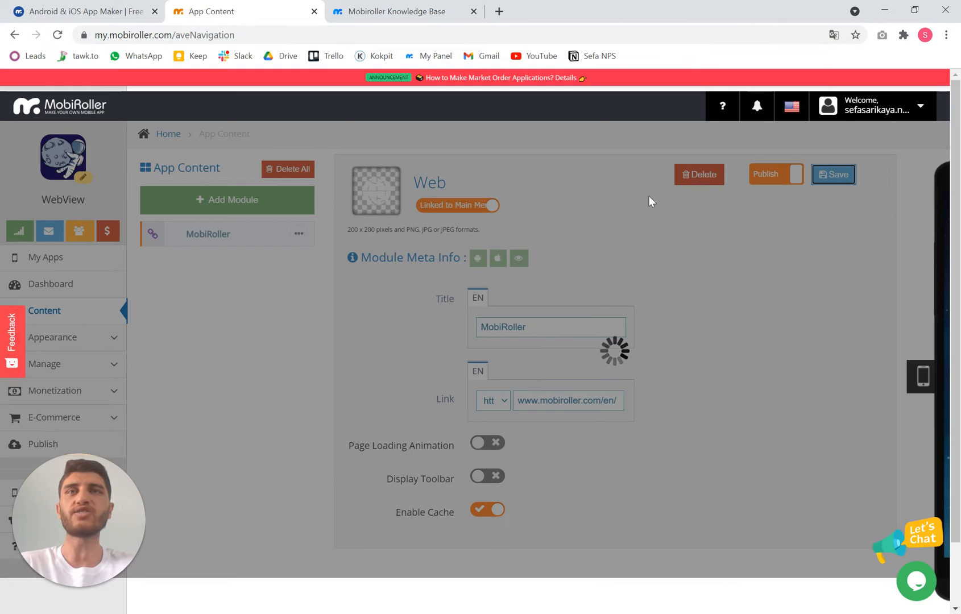
left_click(833, 174)
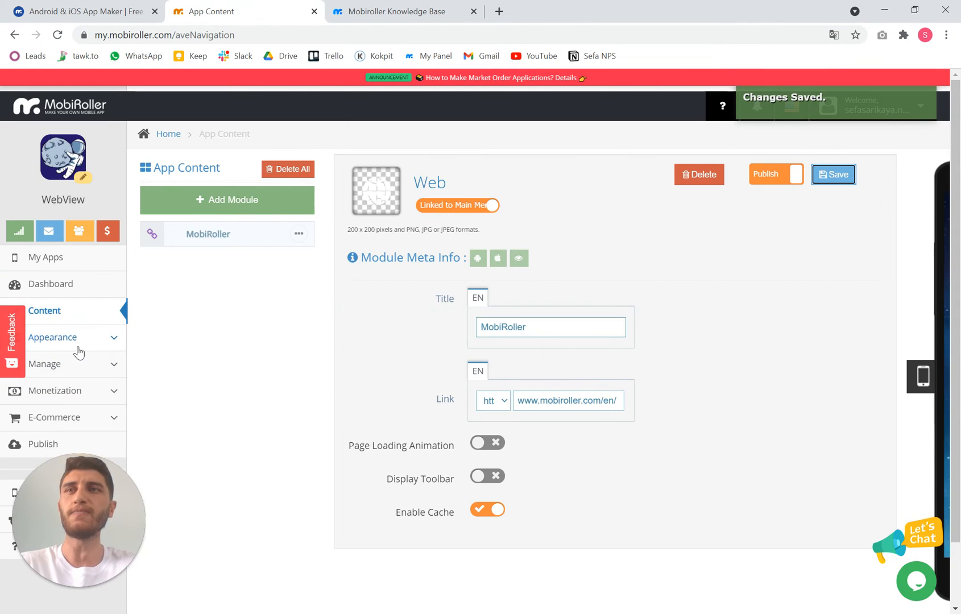
left_click(53, 339)
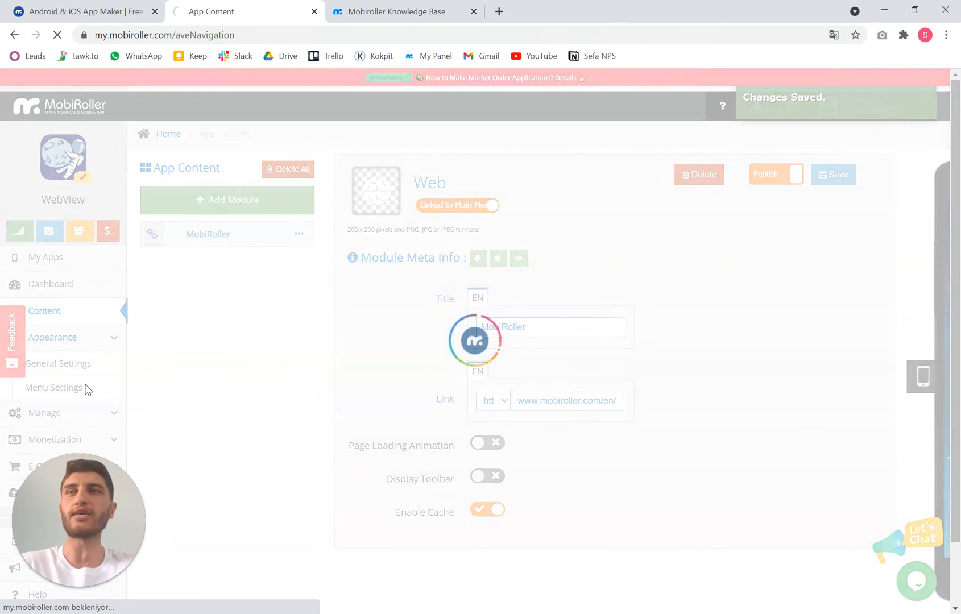
Preview the Extended menu templates in Menu Settings, then return to Classic menu and close the window
left_click(53, 388)
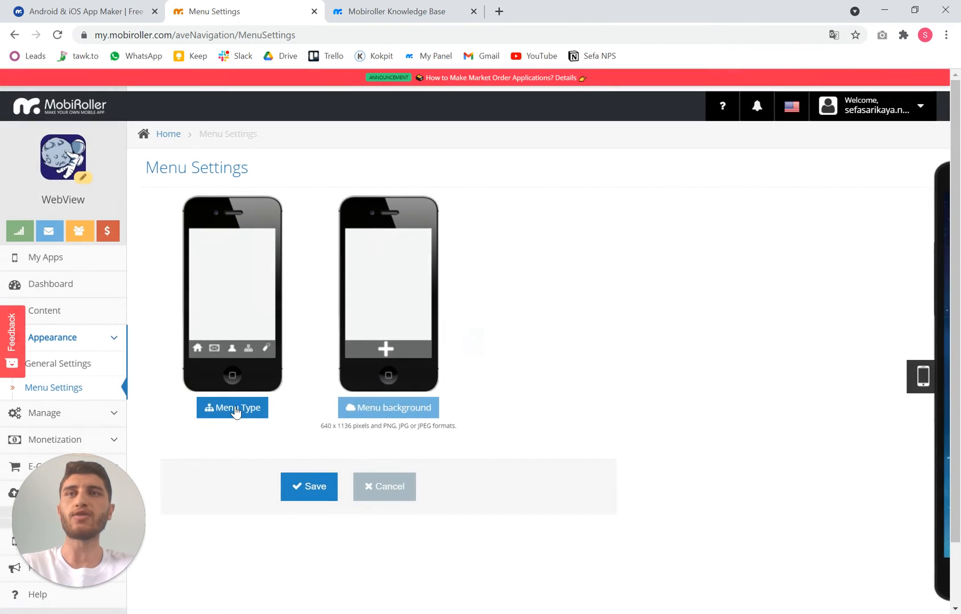
left_click(231, 408)
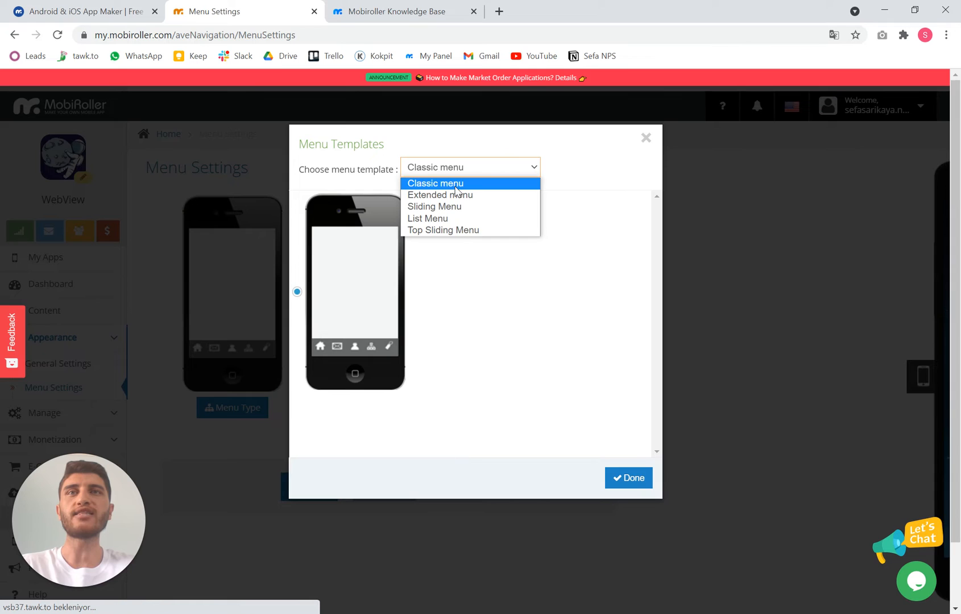
mouse_move(439, 194)
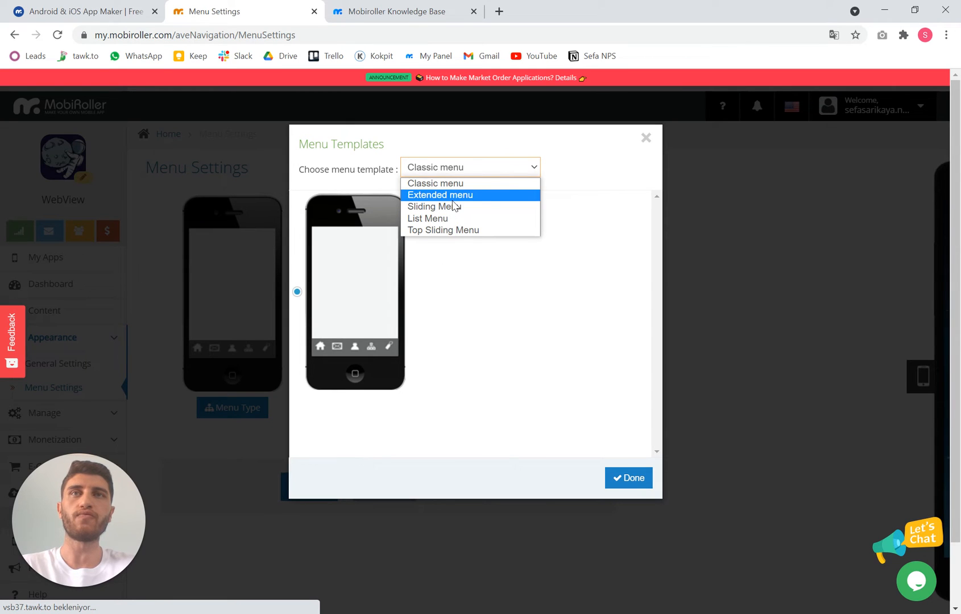
left_click(440, 195)
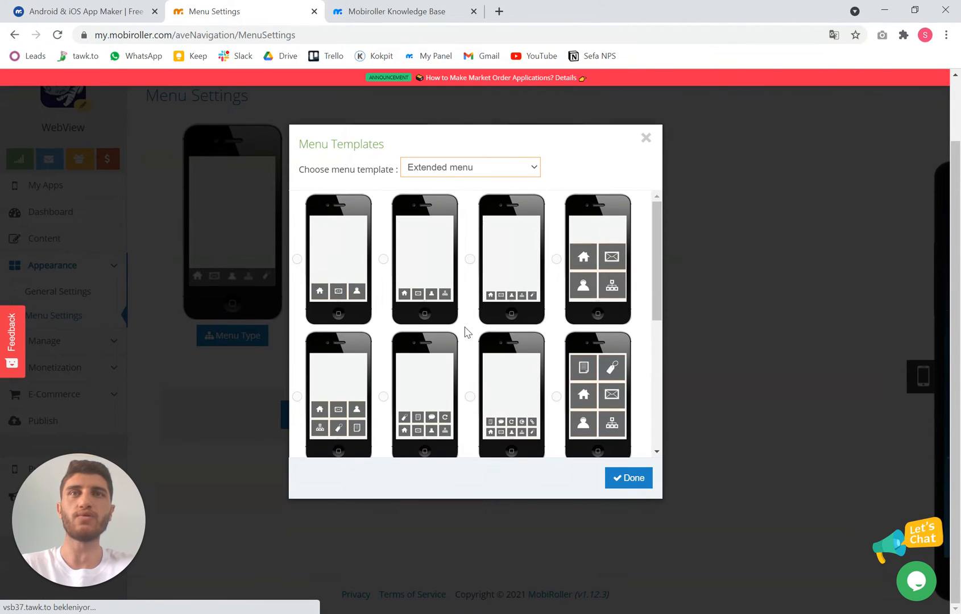
left_click(470, 167)
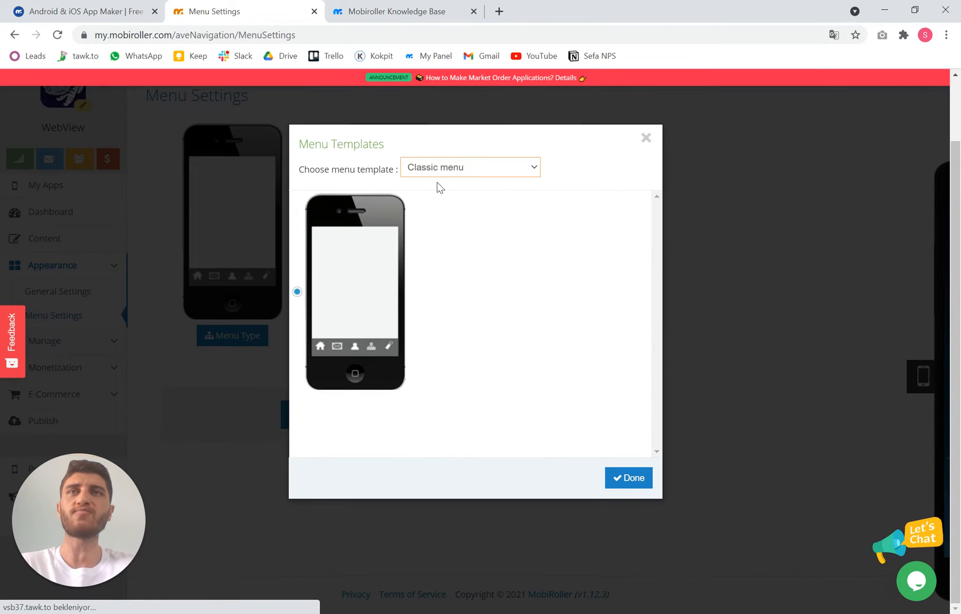
mouse_move(636, 364)
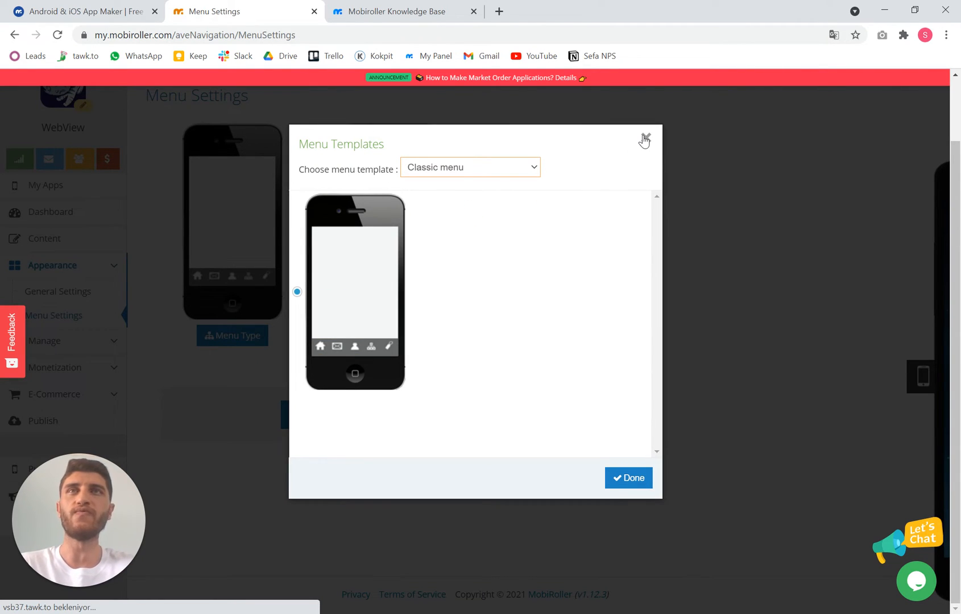
left_click(643, 140)
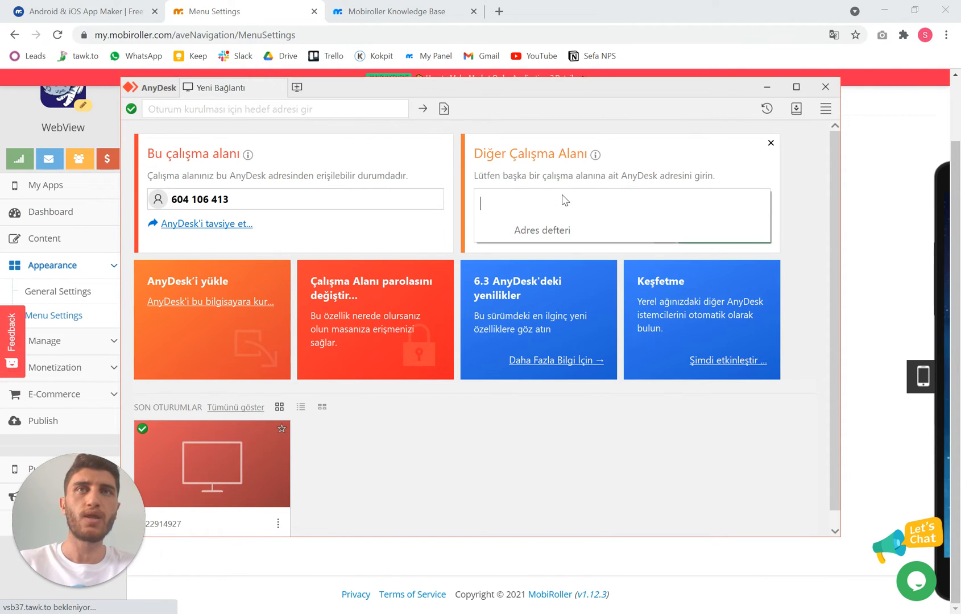
Connect AnyDesk to the phone, view the app loading mobiroller.com, then end the session
type("9")
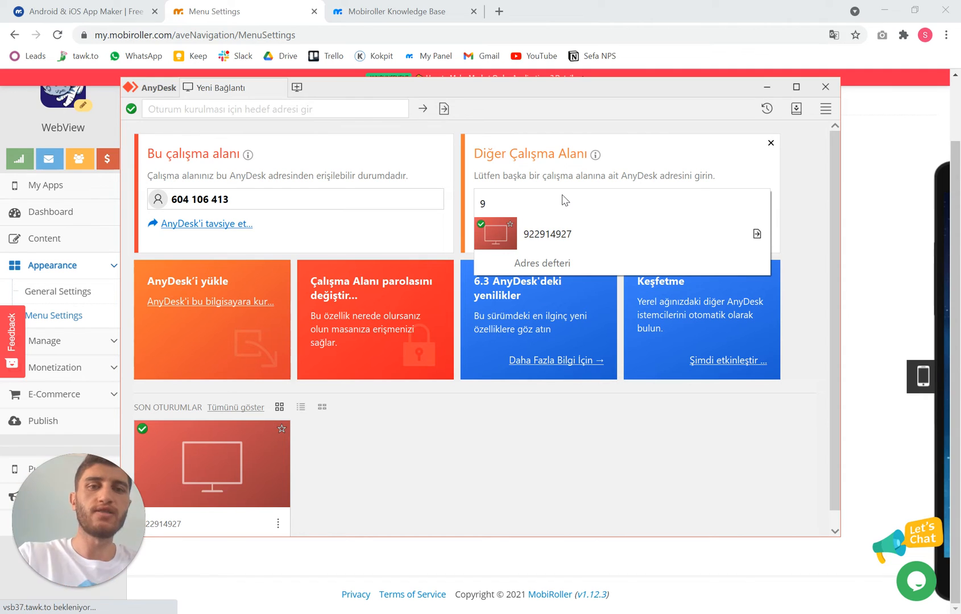
left_click(547, 233)
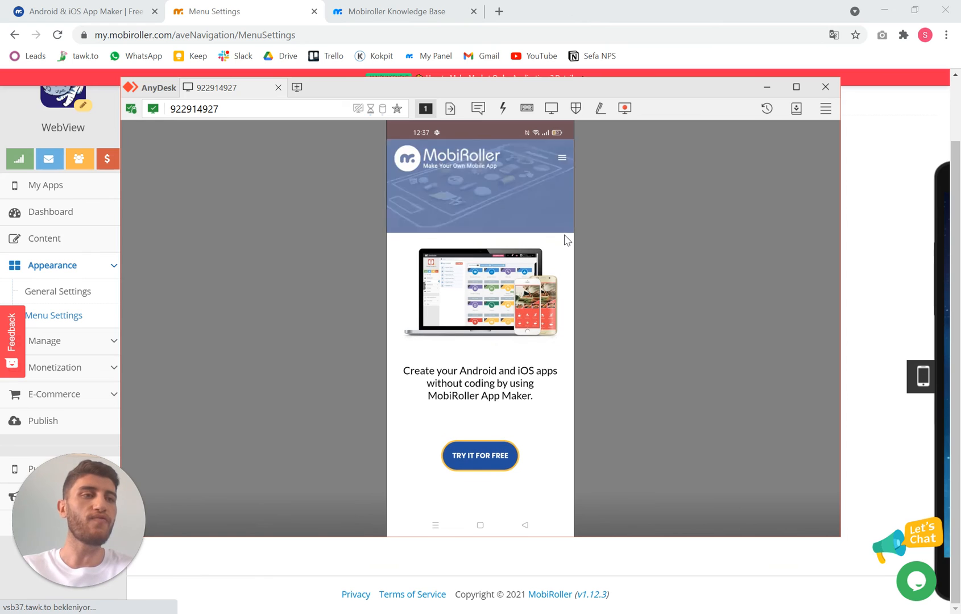
scroll("down", 3)
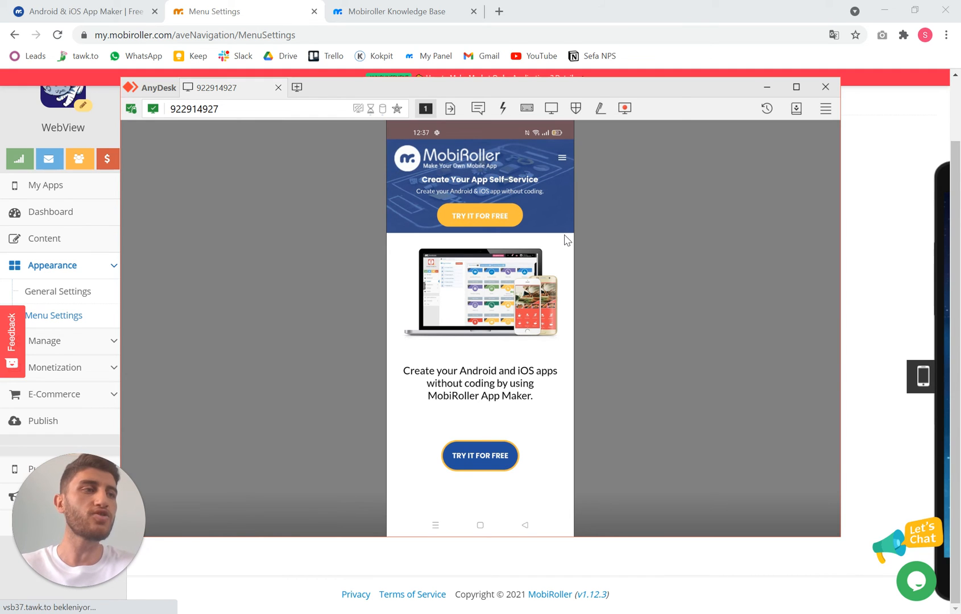
left_click(560, 159)
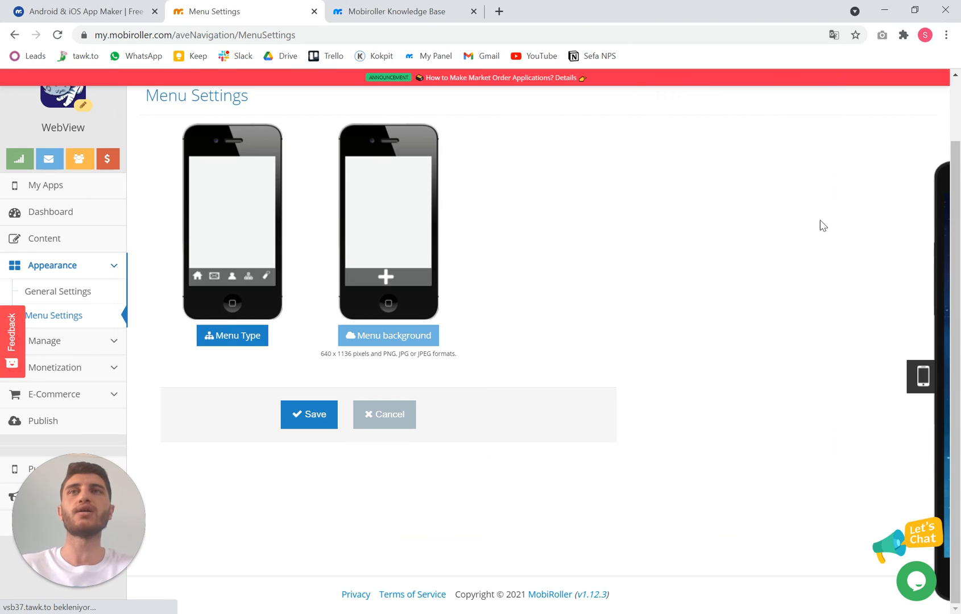
mouse_move(44, 238)
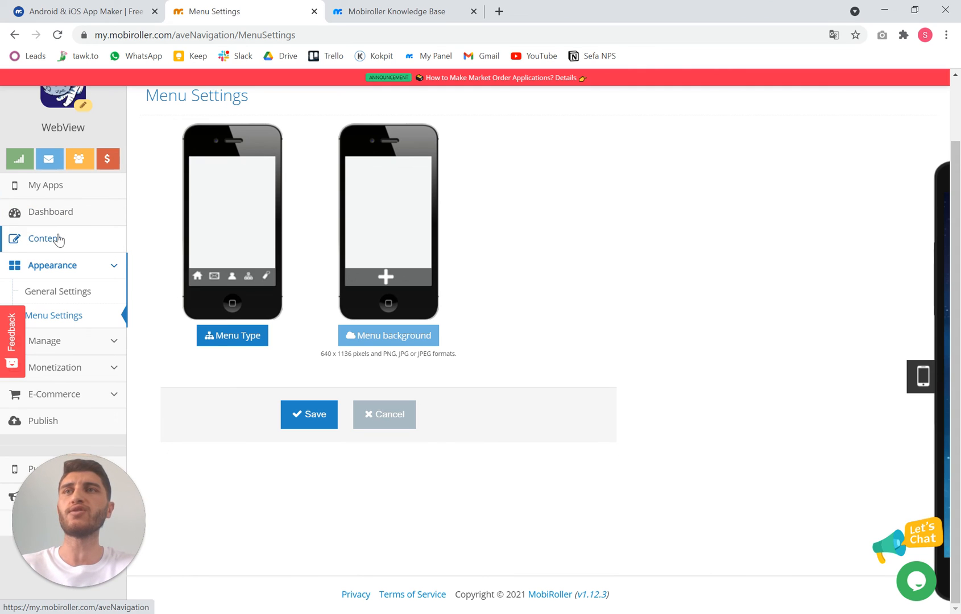
Go back to the WebView app's Content page and scroll through the Active Modules list
left_click(45, 238)
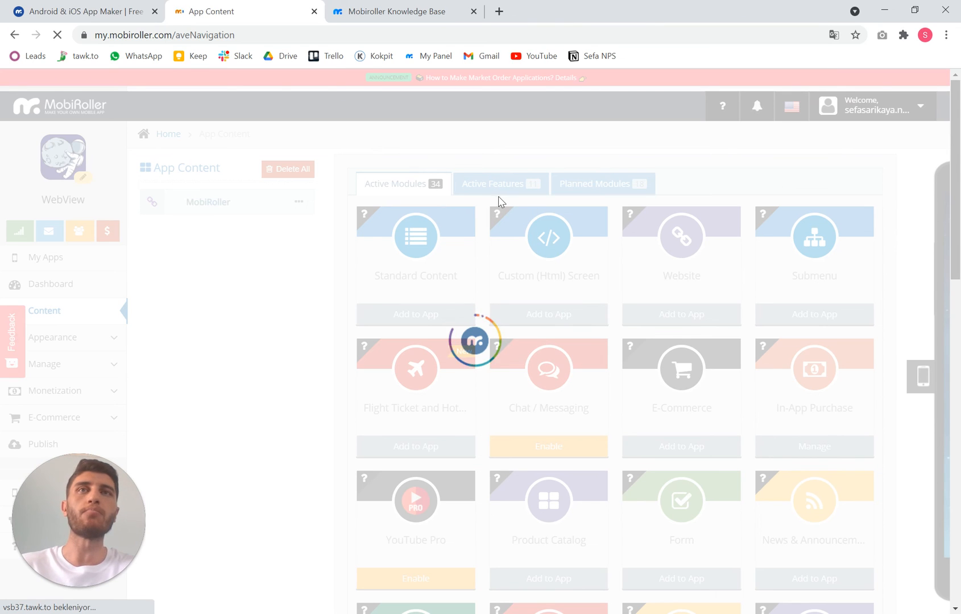
scroll("down", 3)
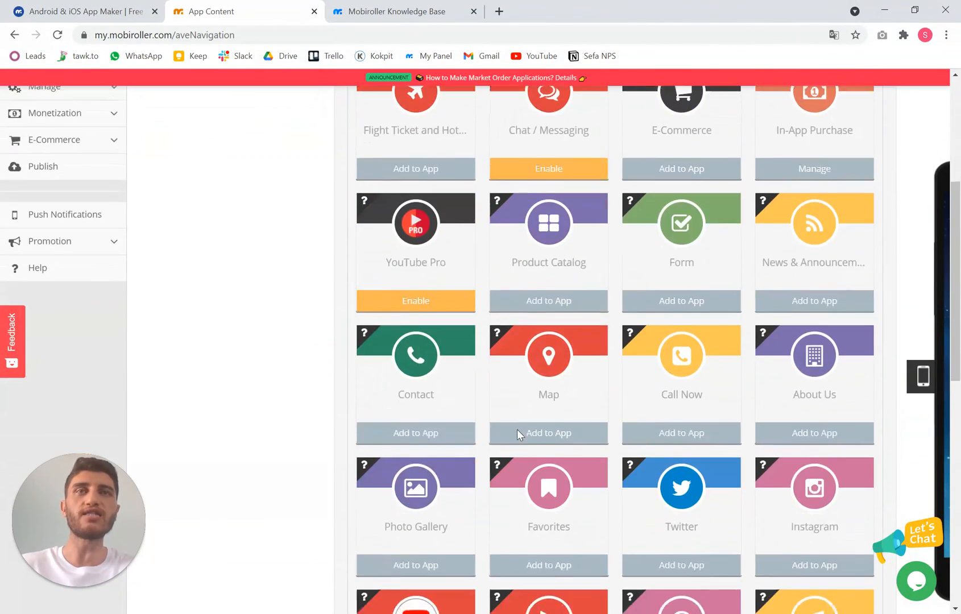
scroll("down", 3)
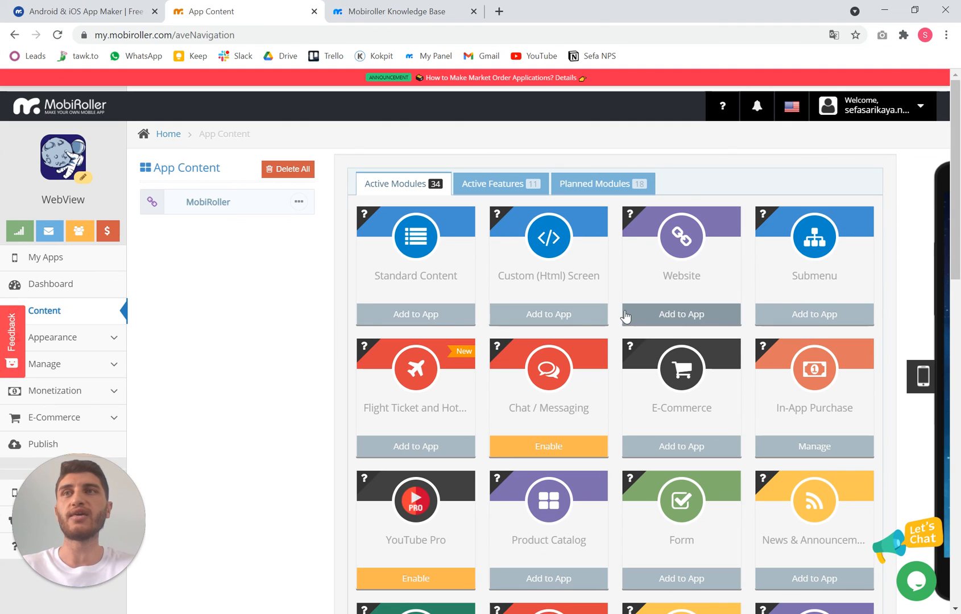
mouse_move(254, 315)
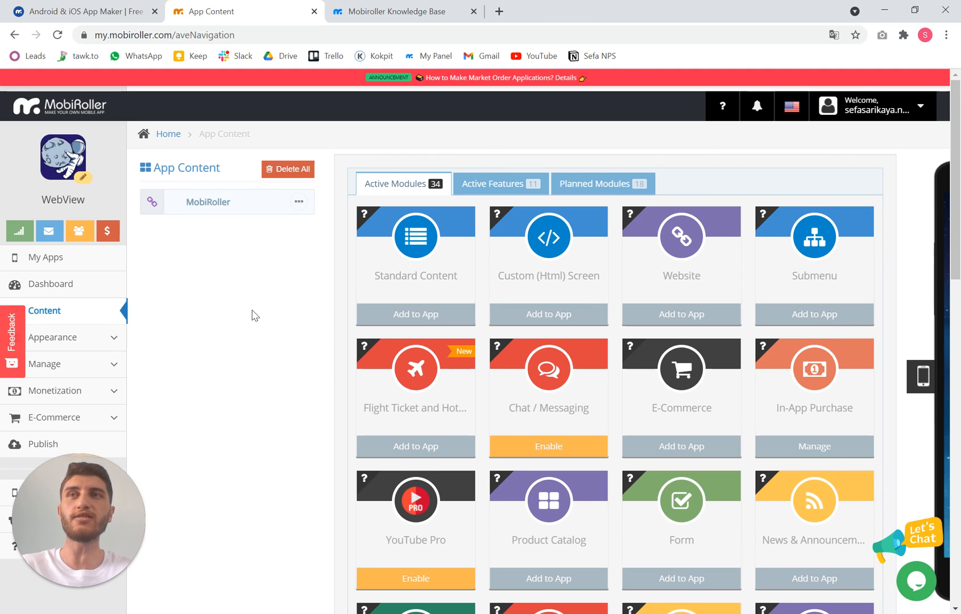
mouse_move(191, 361)
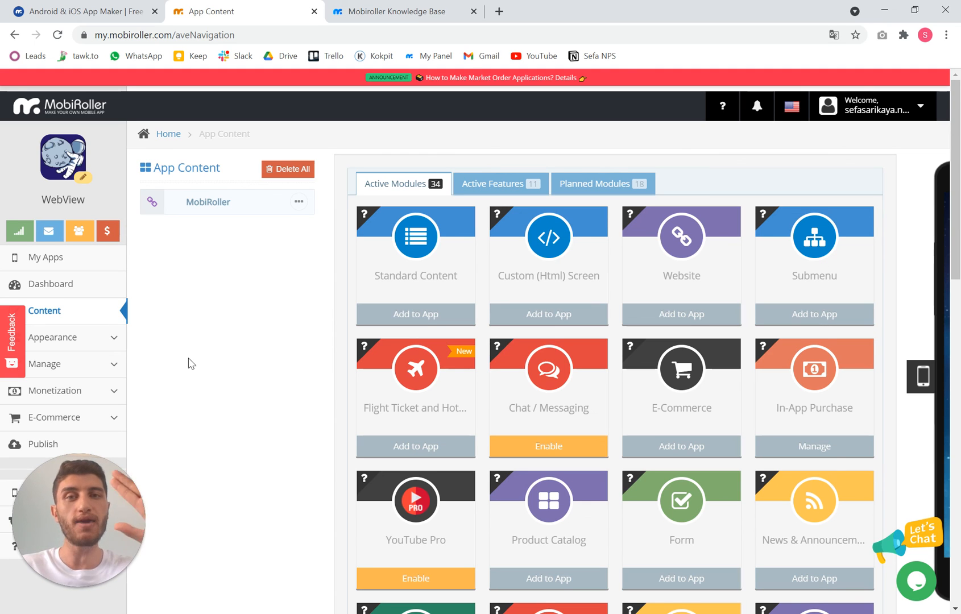